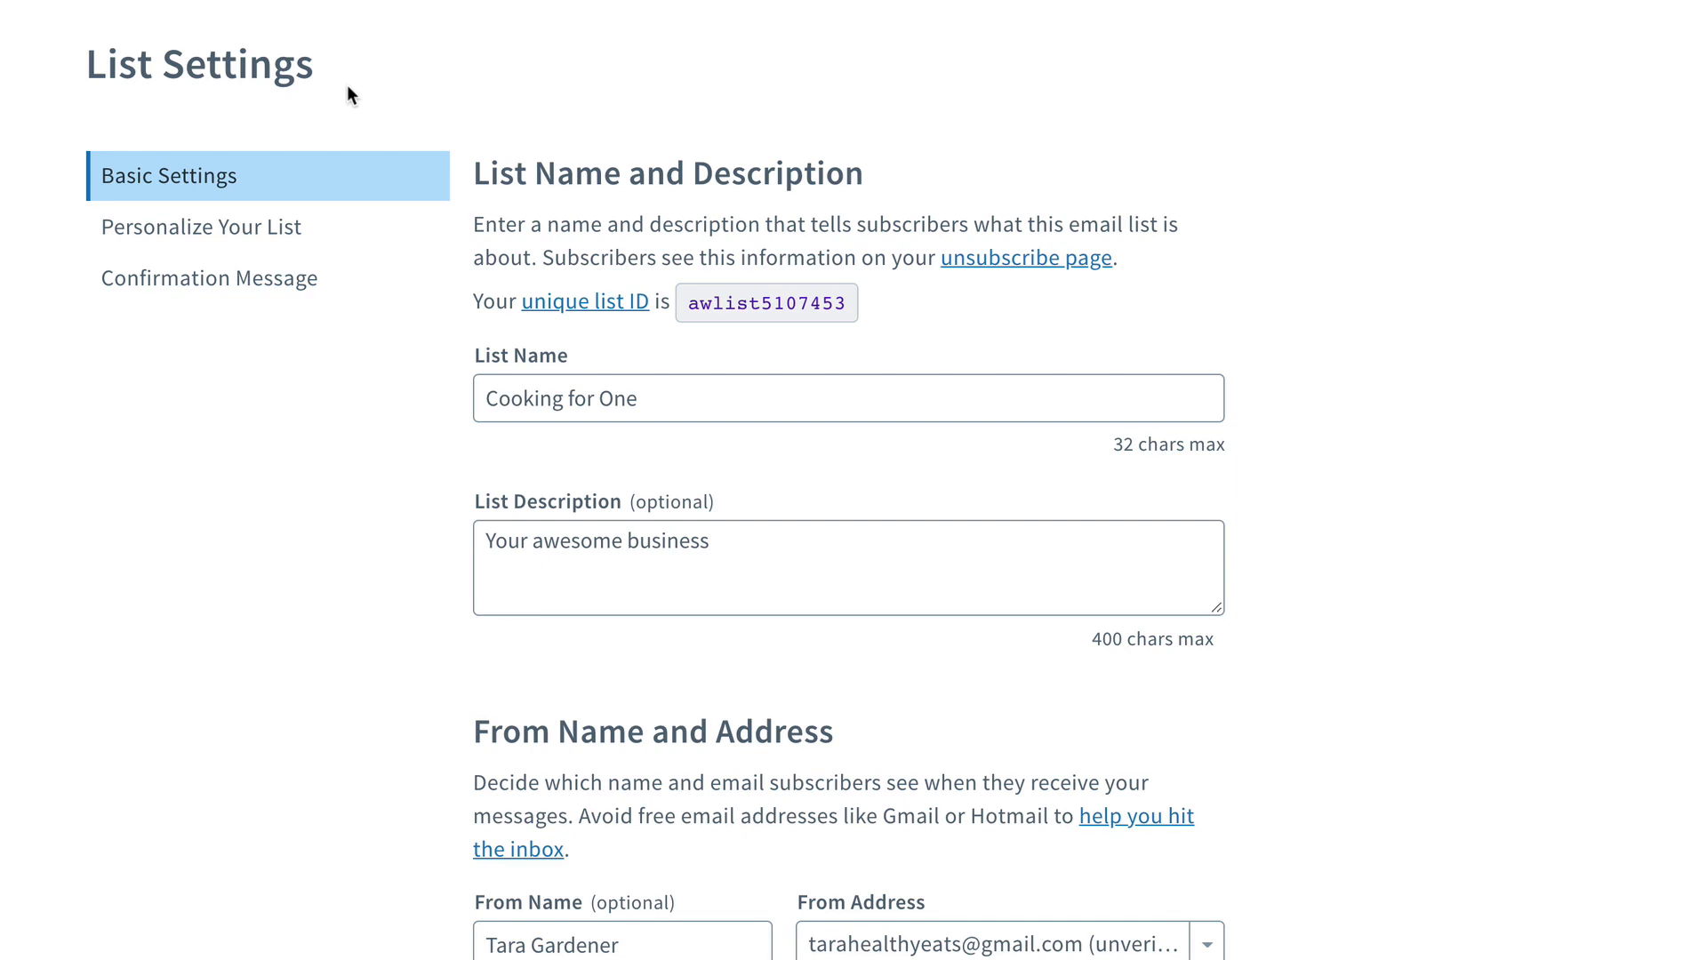
Launch Canva from the 'Cooking for One' list's Logo or Image setting
scroll(down, 3)
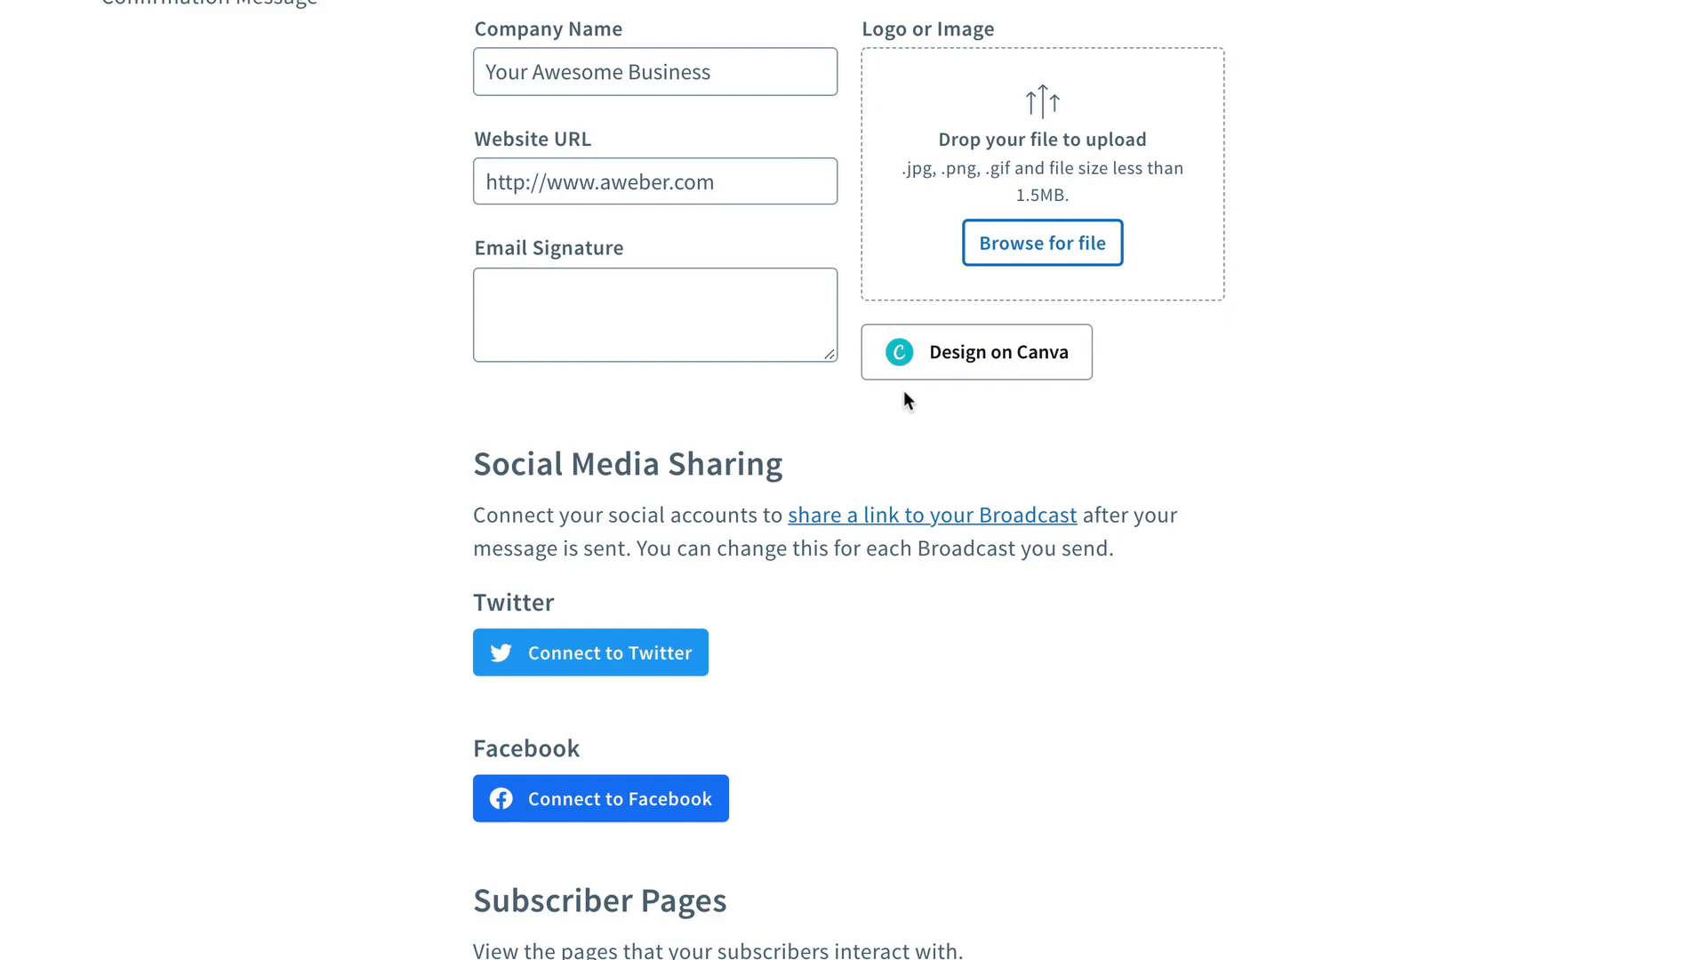
click(975, 352)
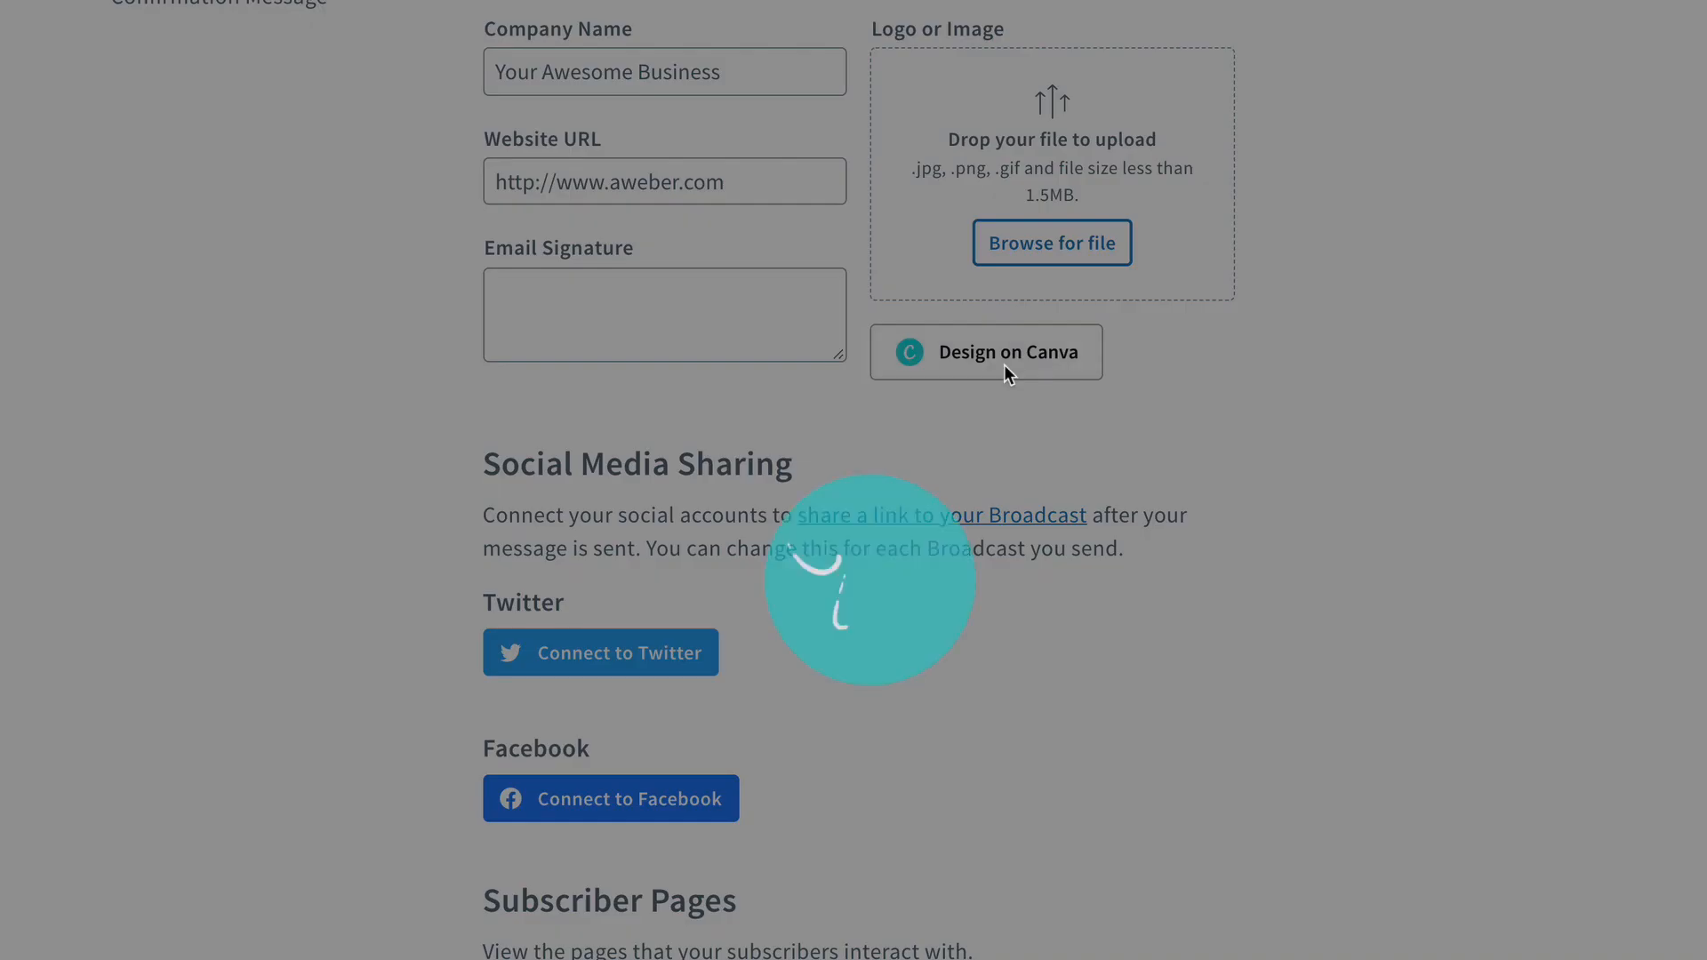
Browse the Canva logo templates down to the Food / Drink Logo section
click(986, 352)
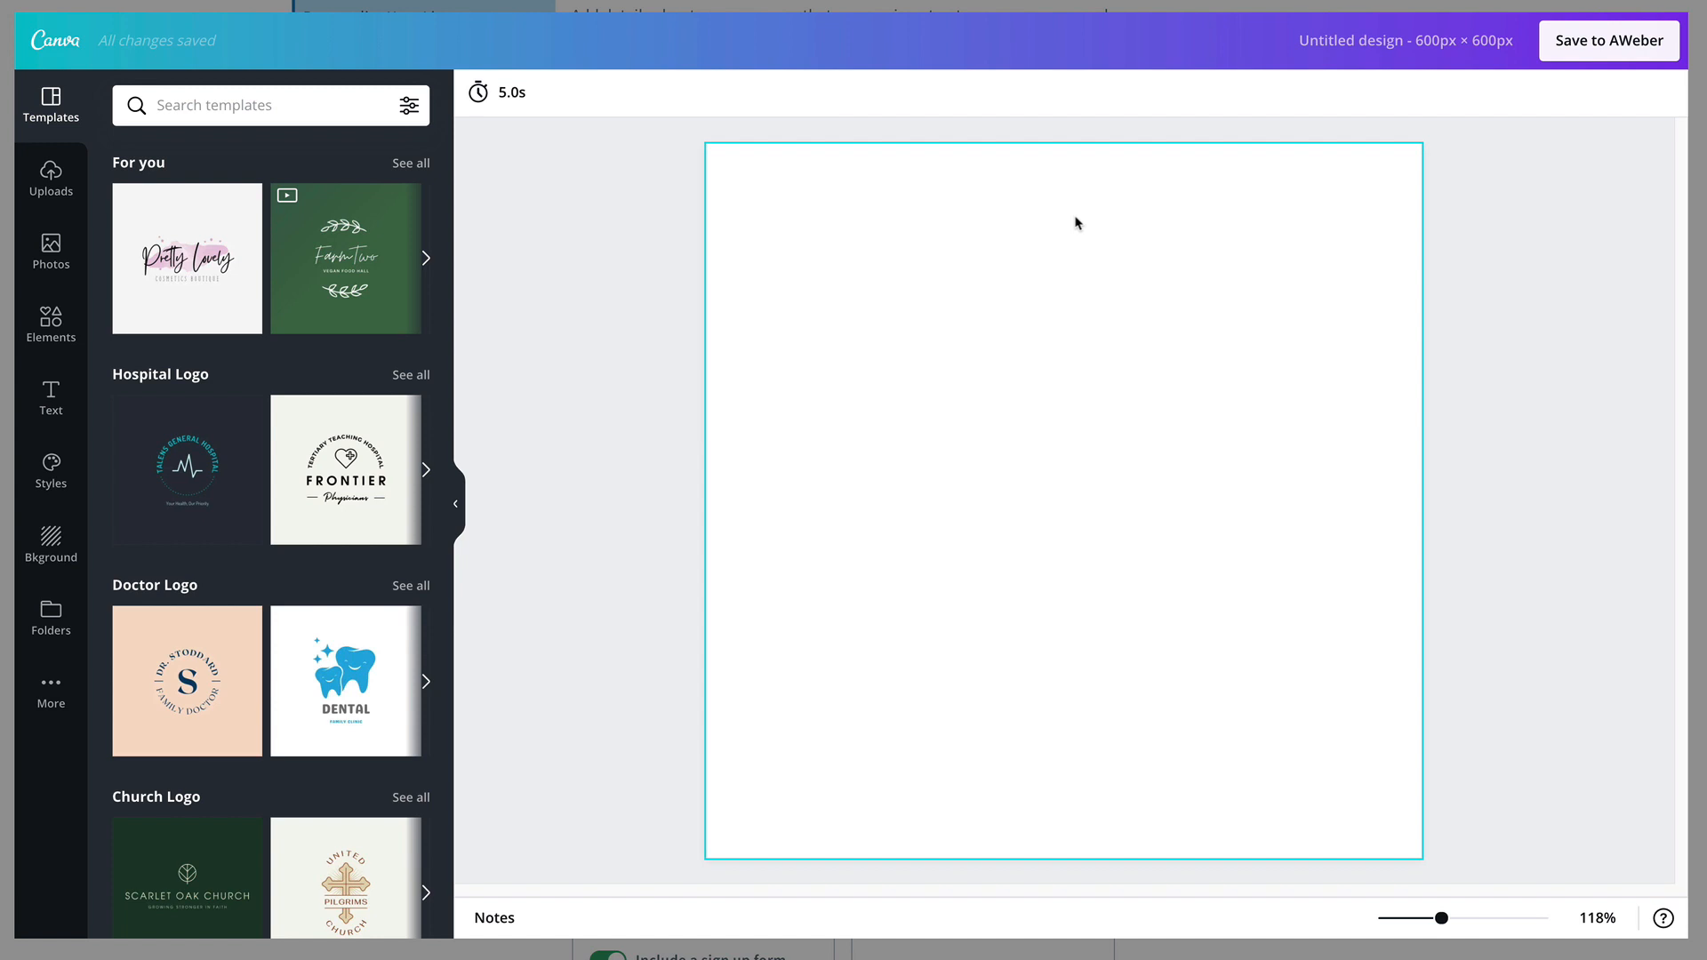
scroll(down, 3)
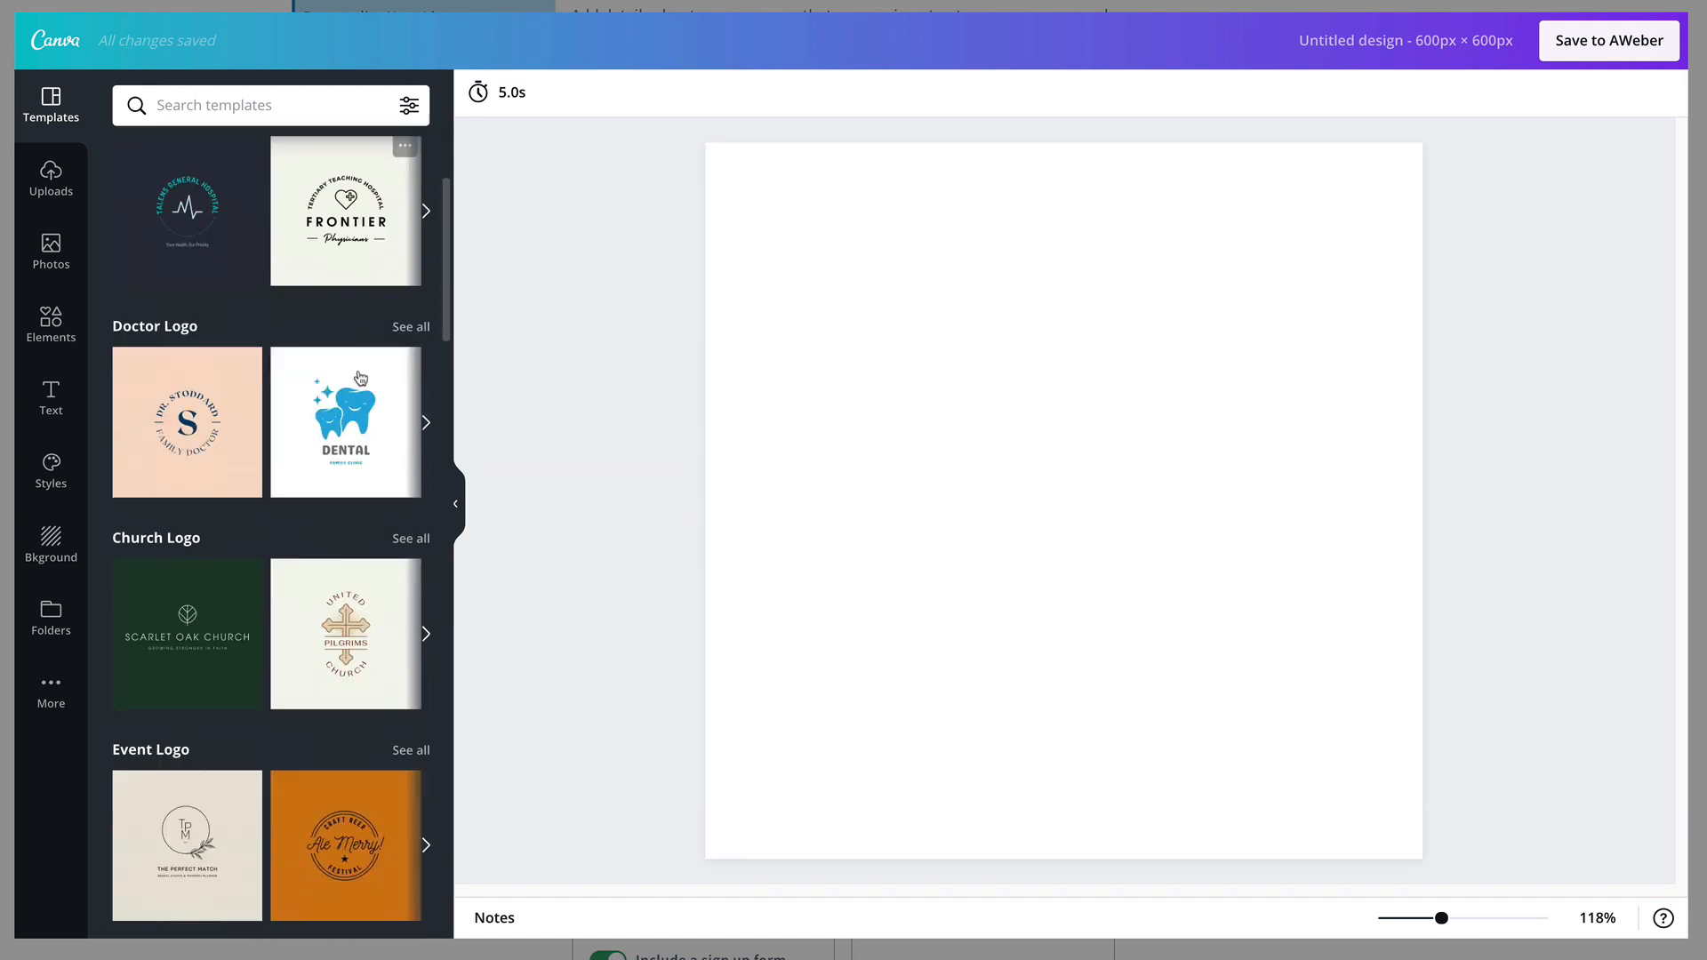
scroll(down, 3)
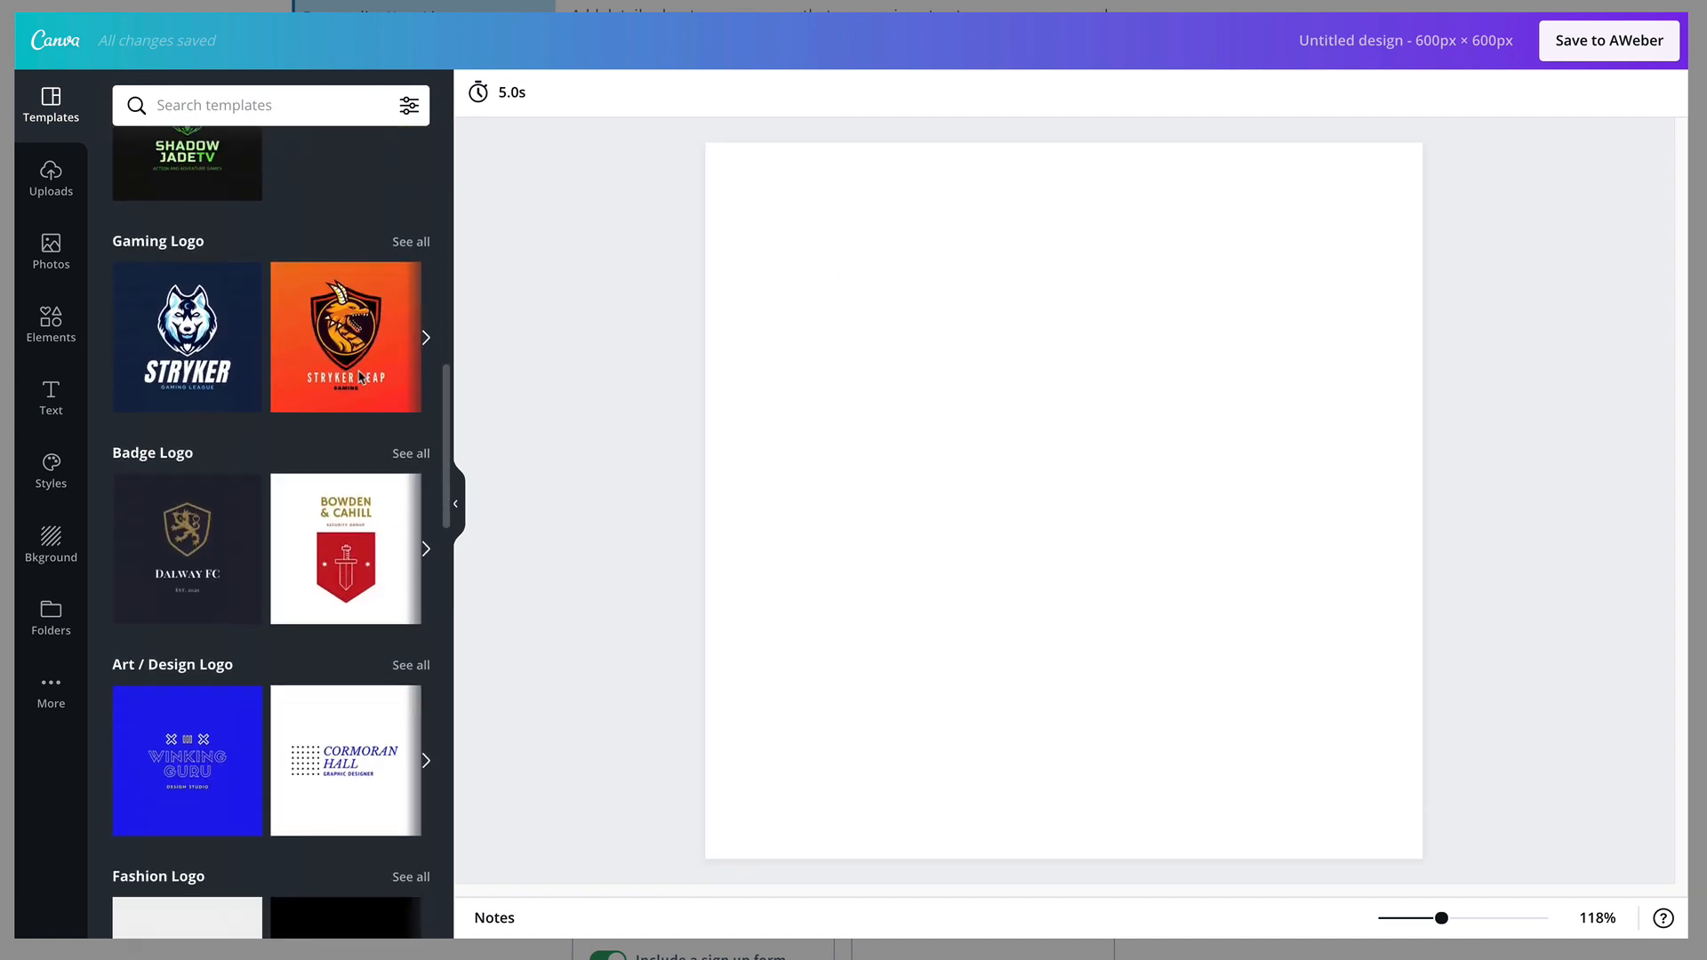
scroll(down, 3)
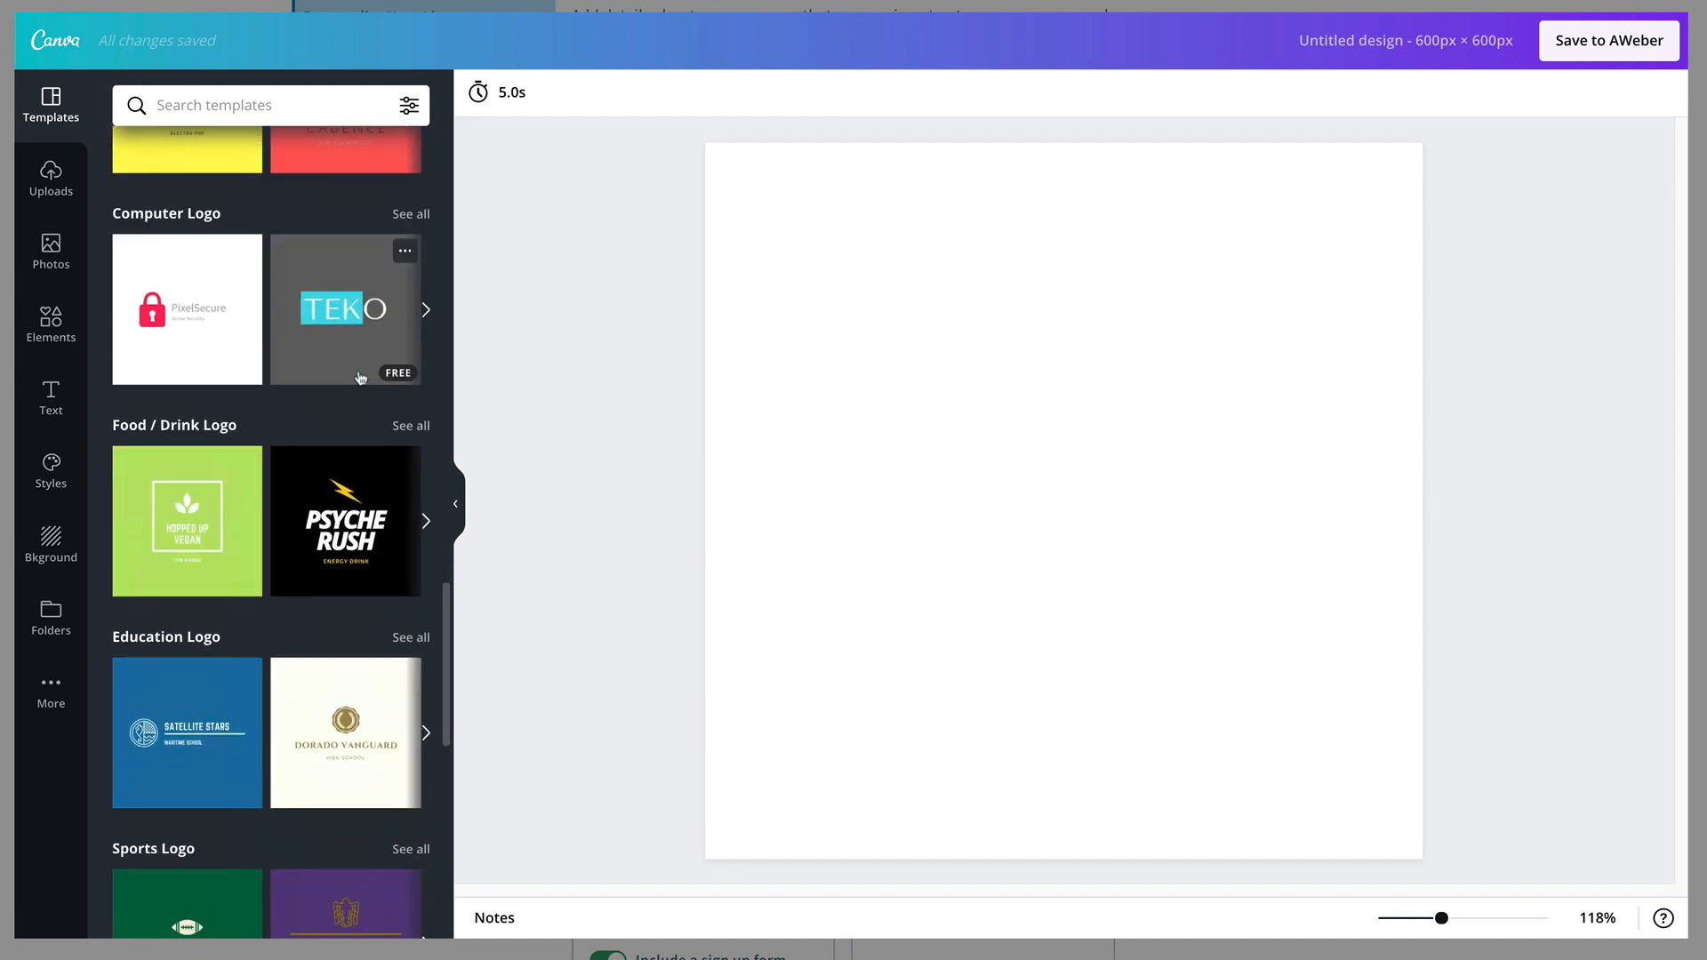
Apply the Hopped Up Vegan template and retitle it TARA'S HEALTHY EATS
click(186, 520)
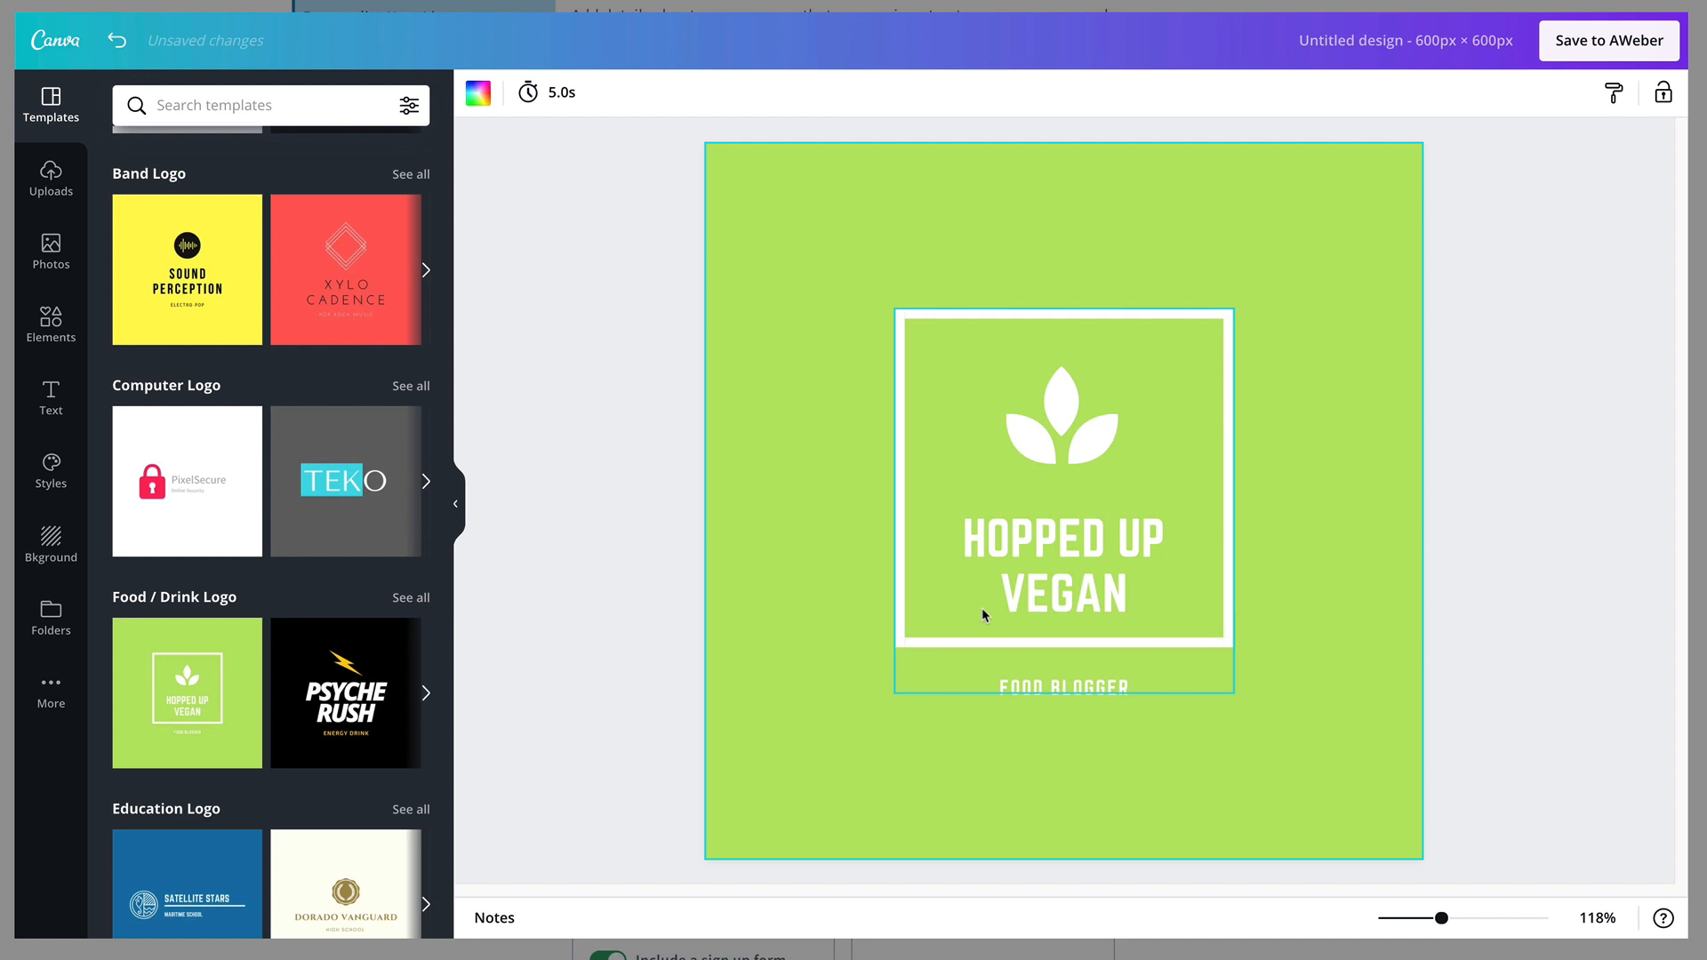
click(1065, 686)
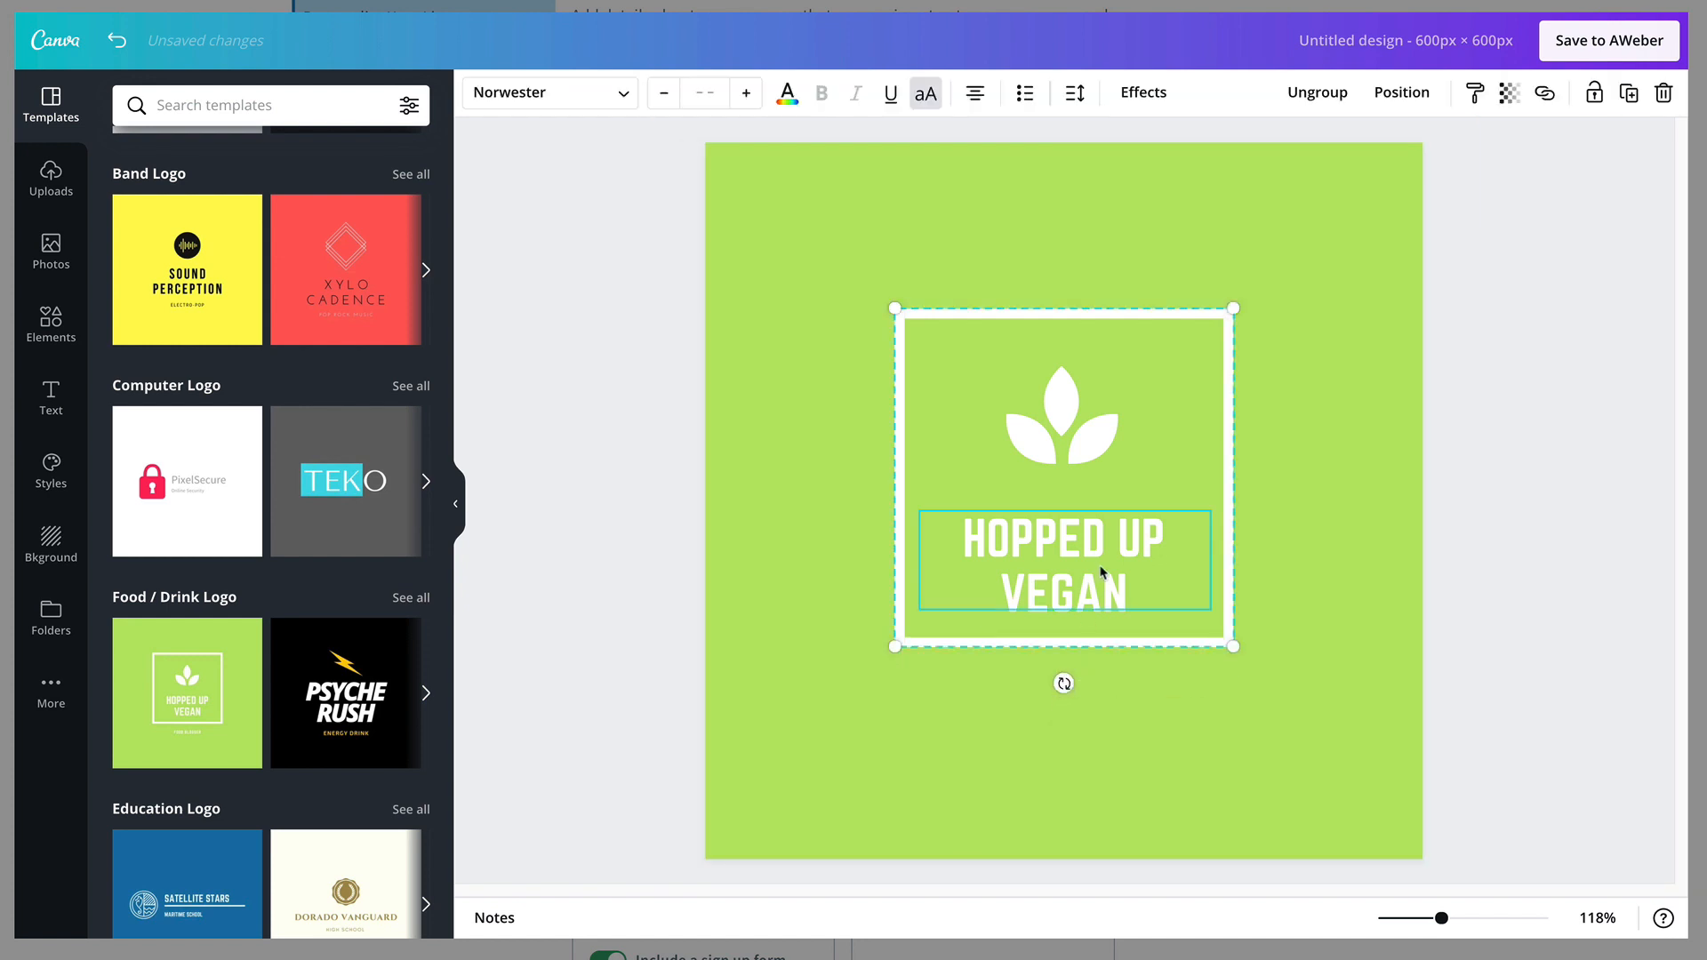
text(TARA’S HEALTHY)
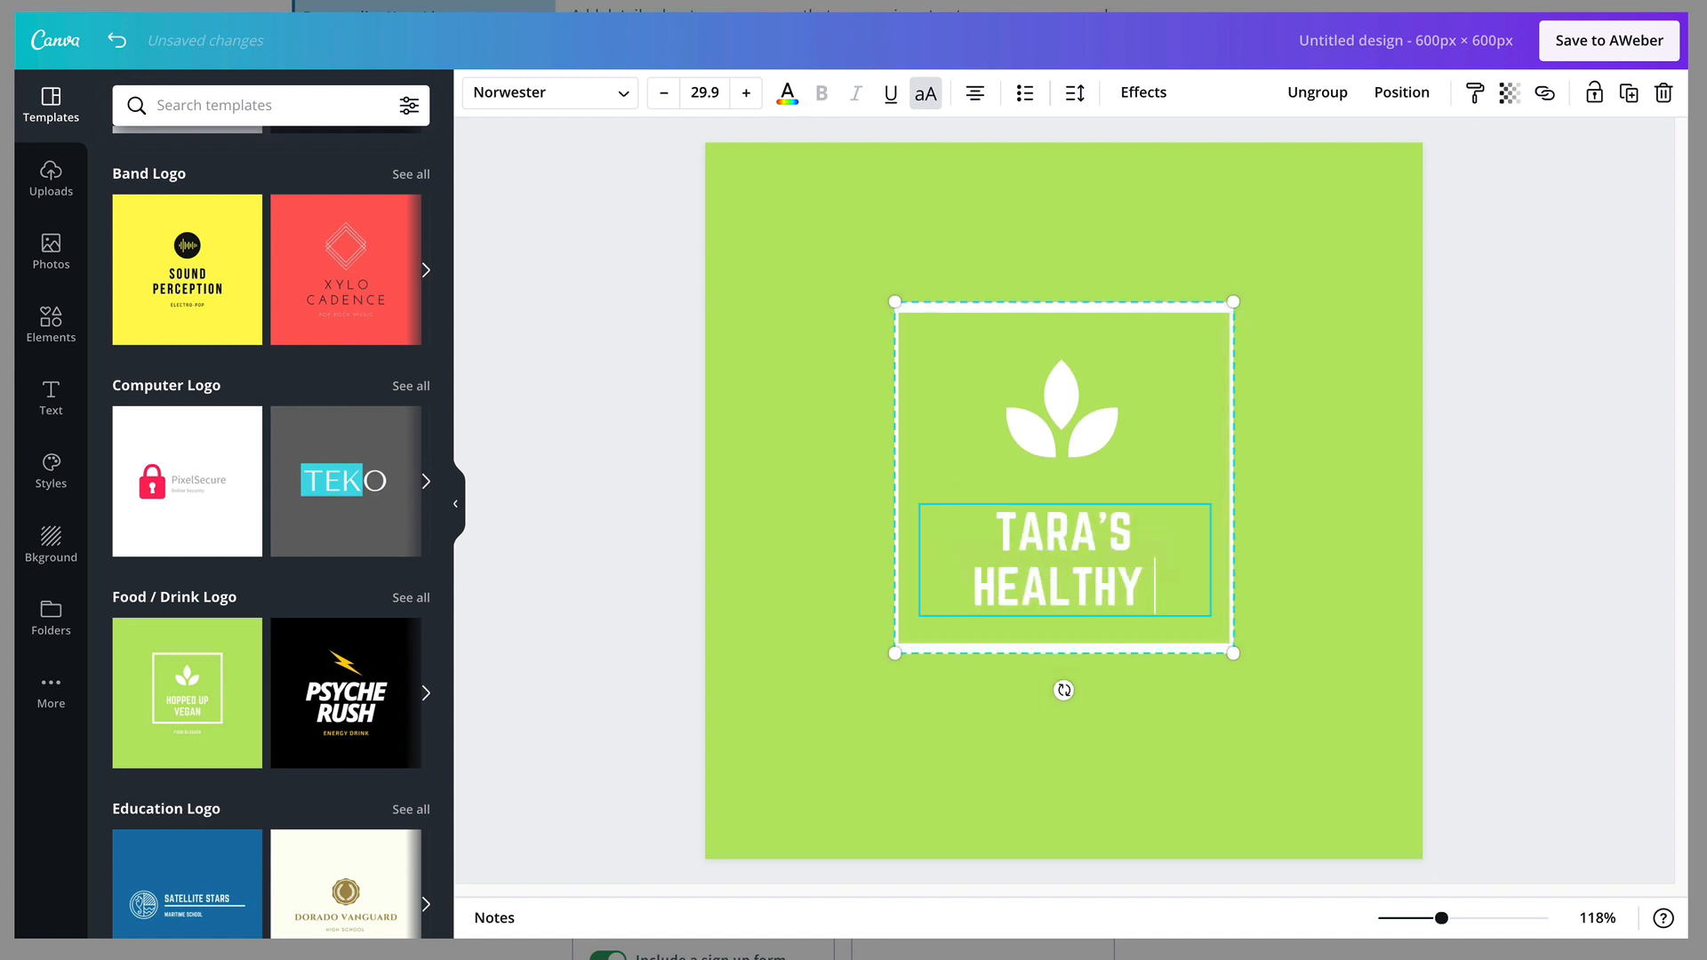
text(EATS)
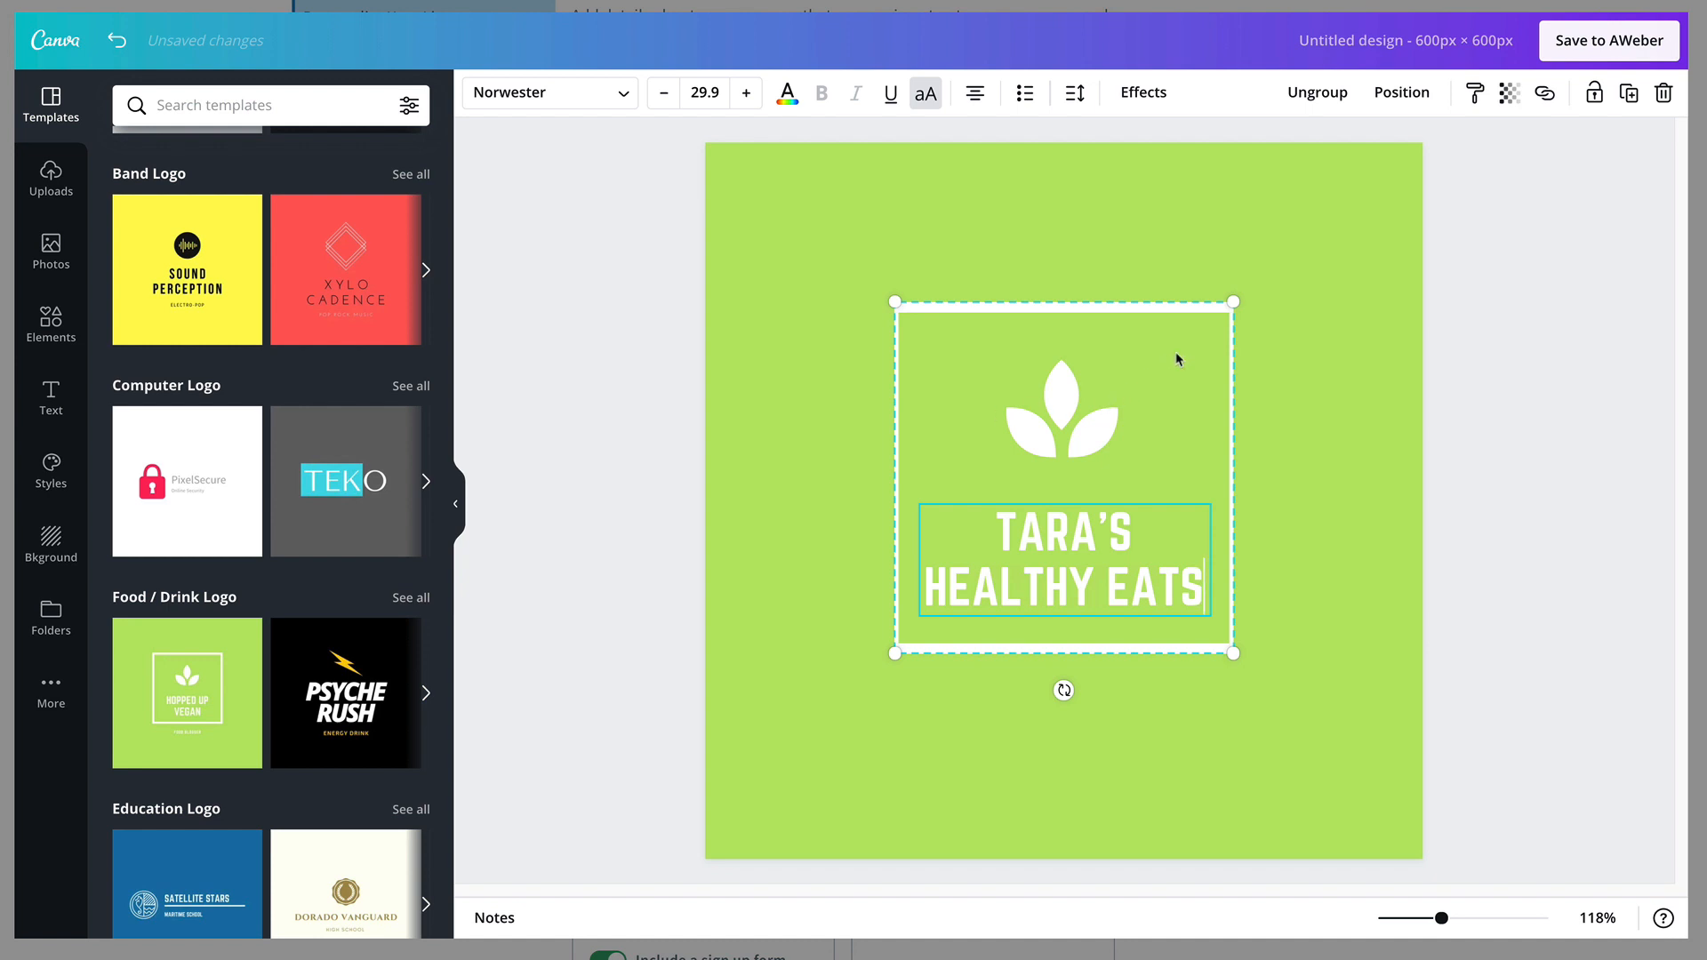
Enlarge the logo, save it to AWeber, and view the unsubscribe page
drag(1232, 654, 1362, 653)
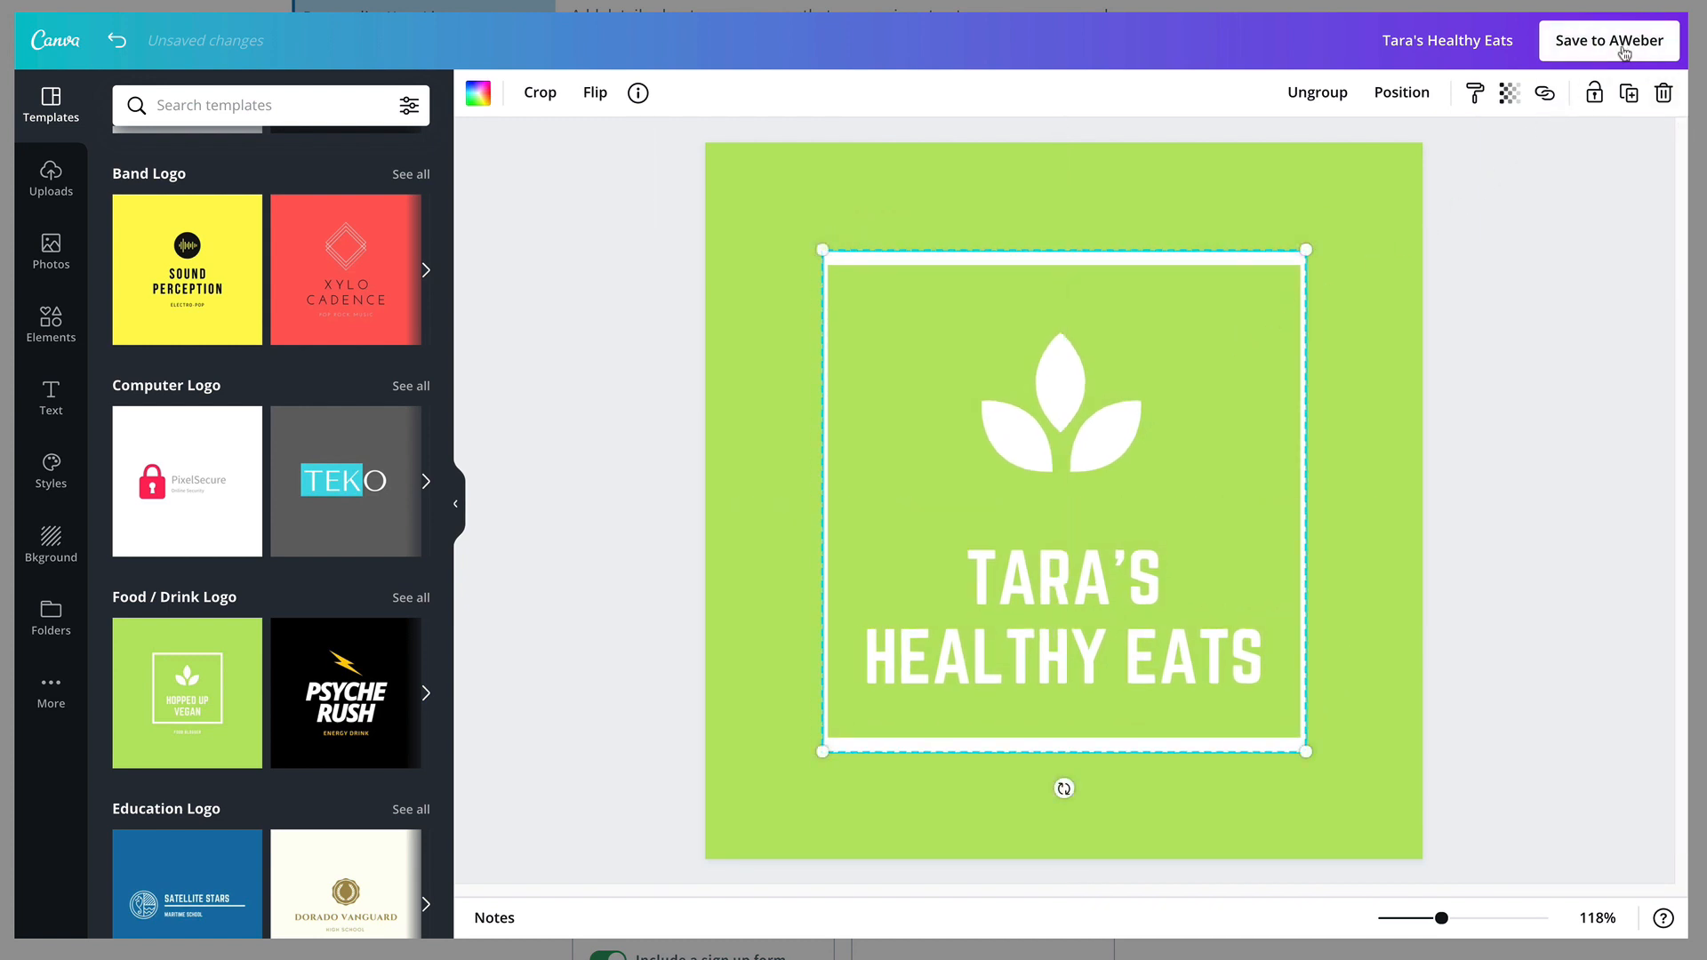
click(1609, 40)
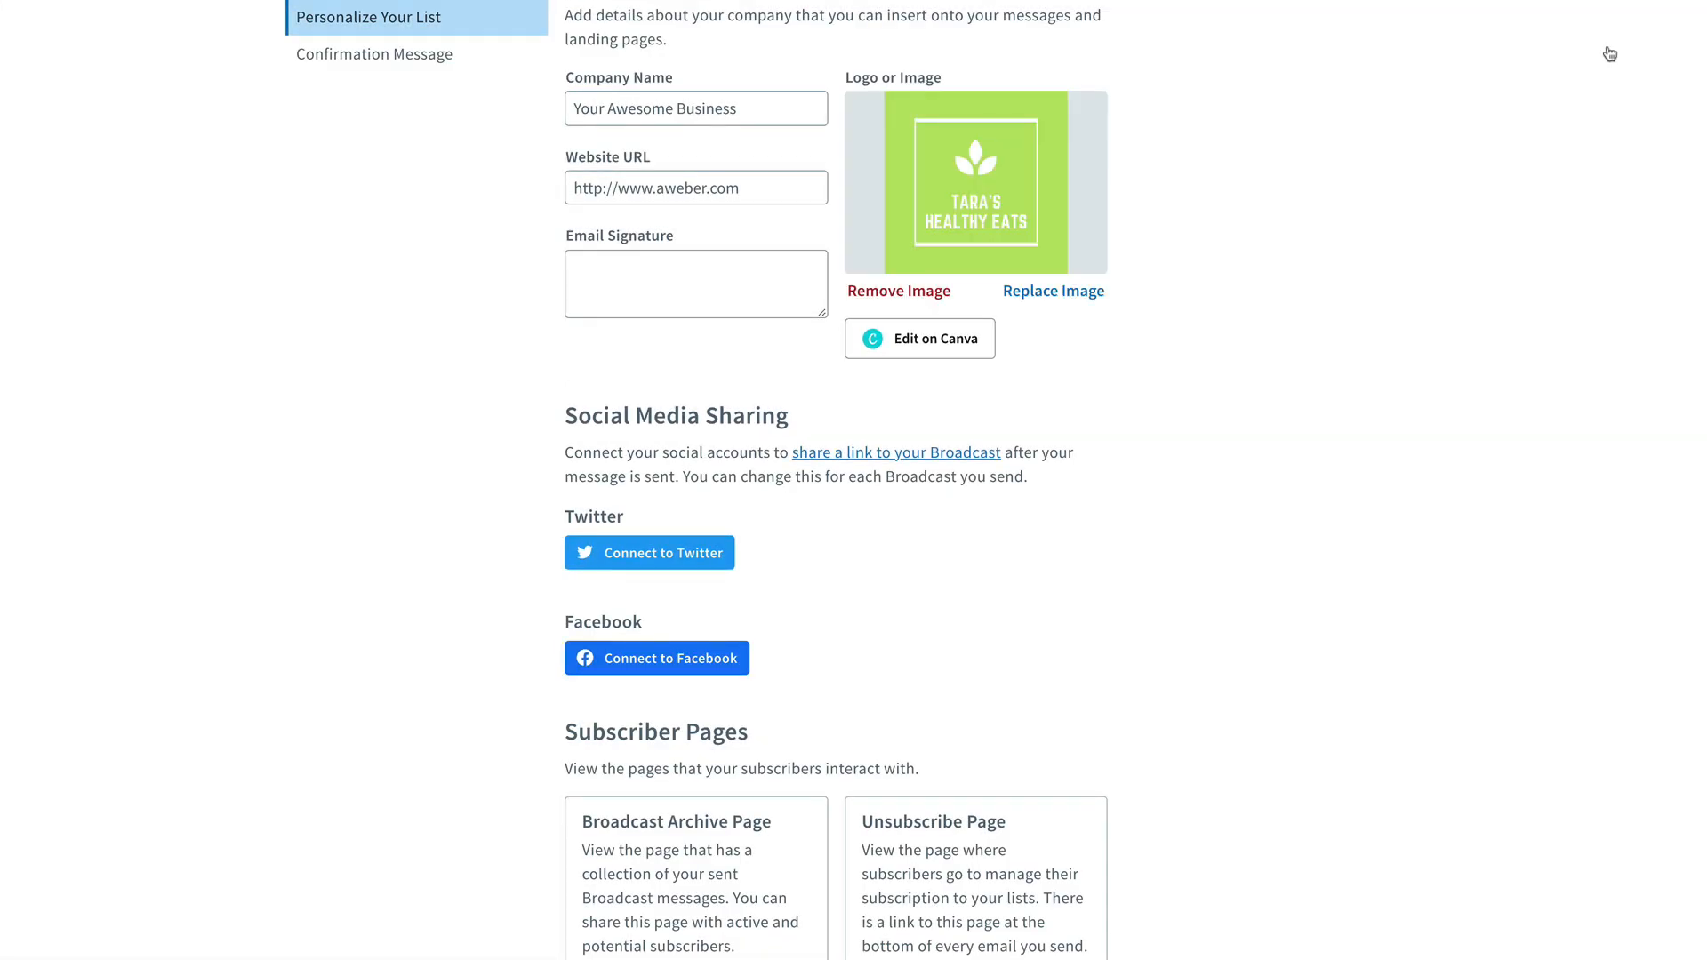
scroll(down, 3)
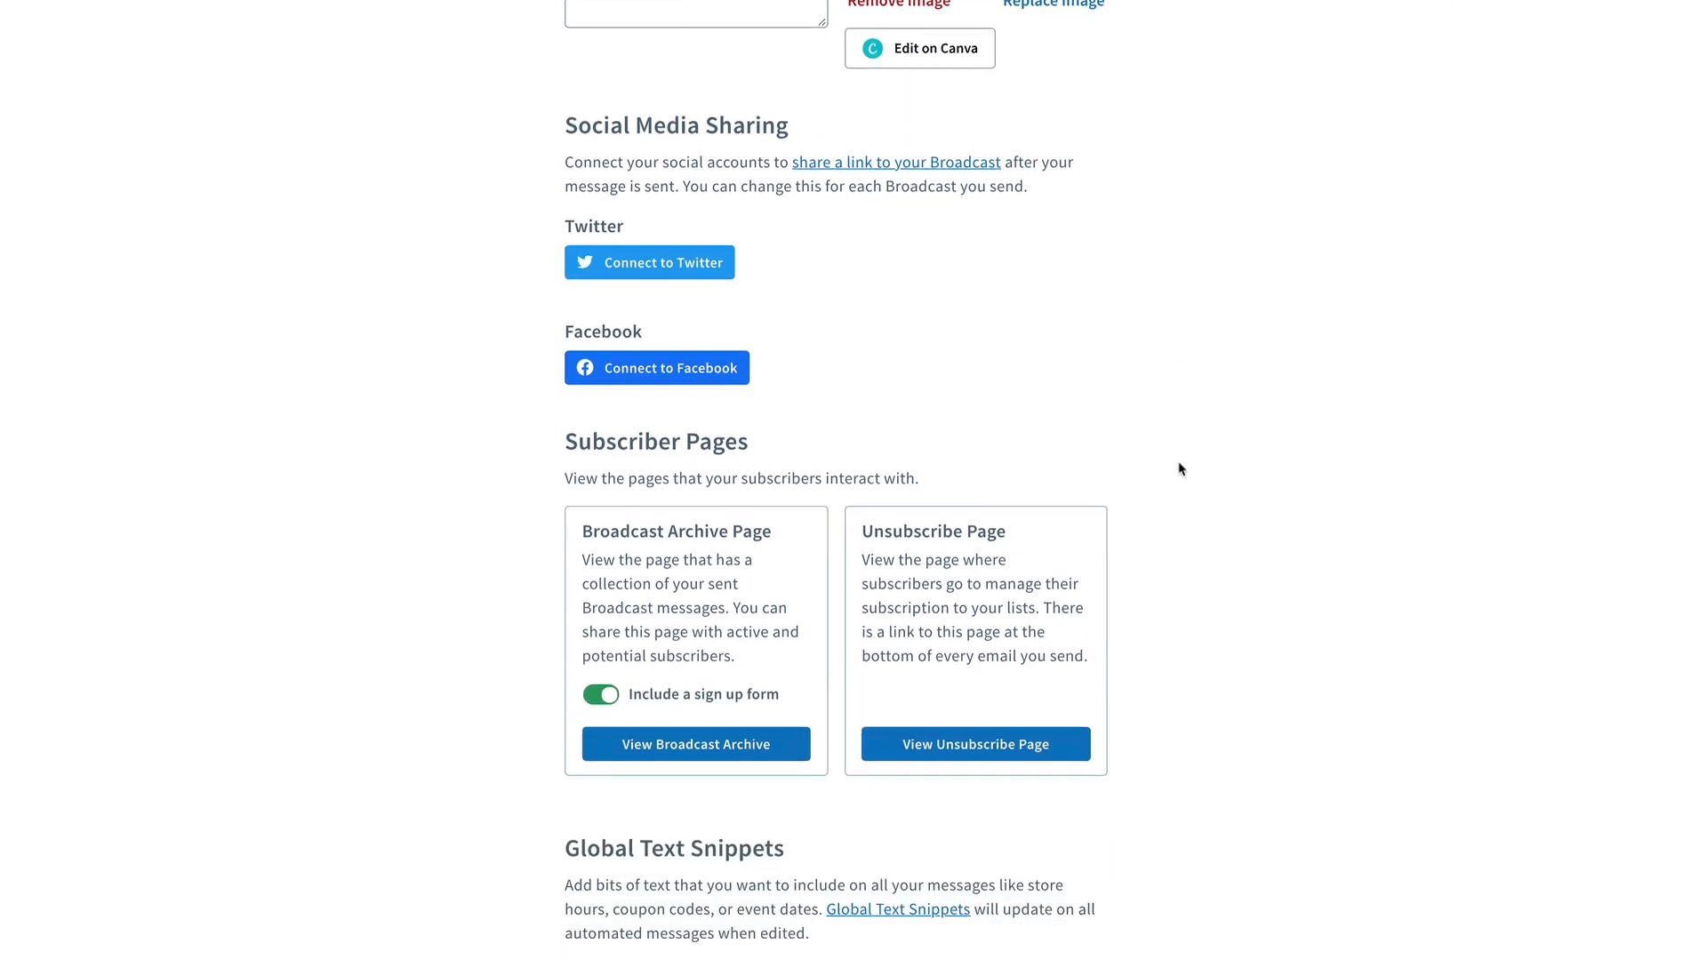
click(975, 743)
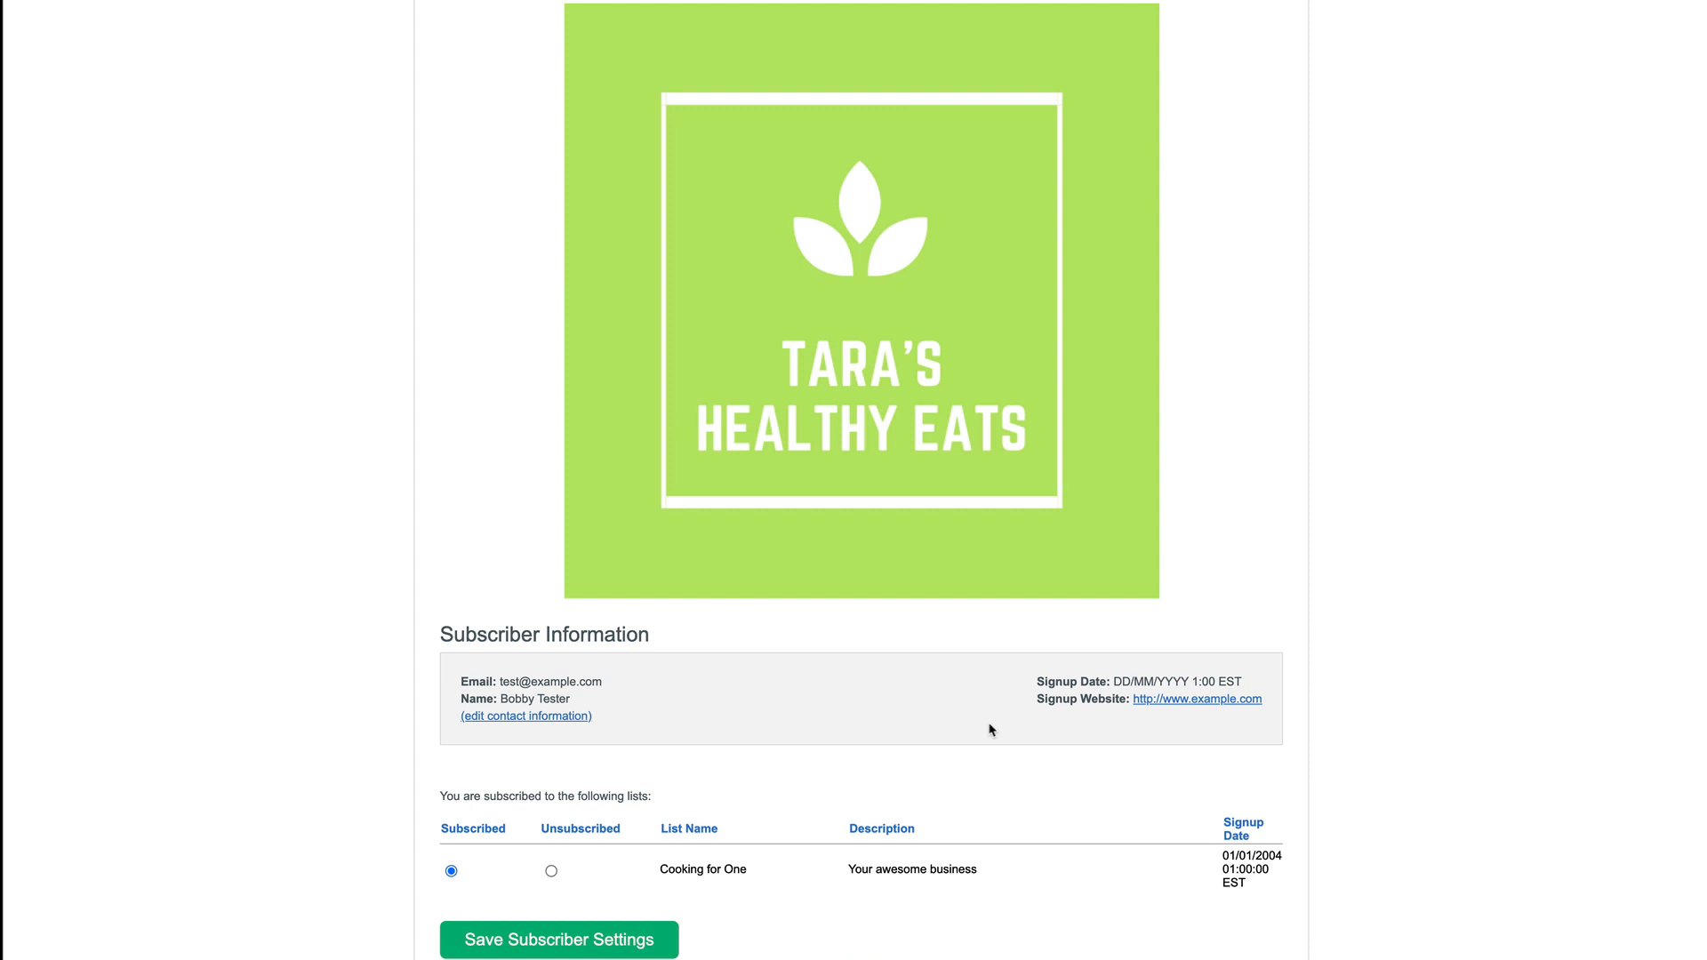